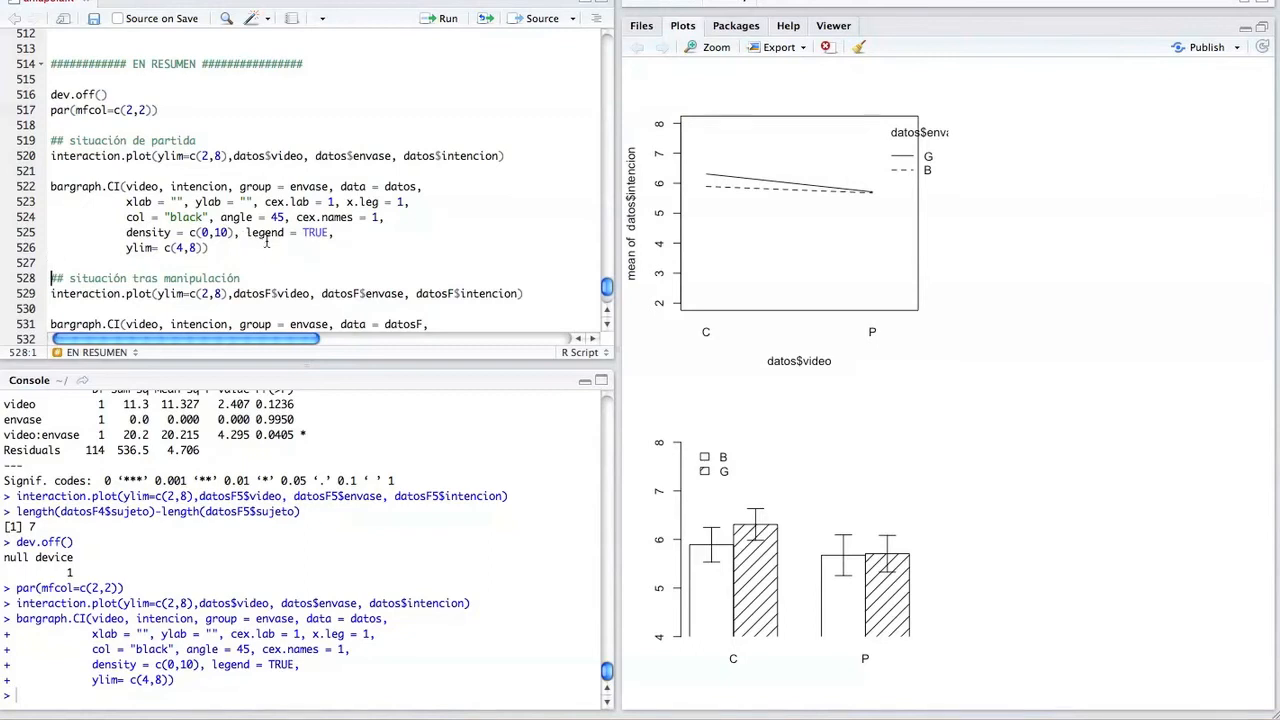
{"action": "mouse_move", "coordinate": [660, 143]}
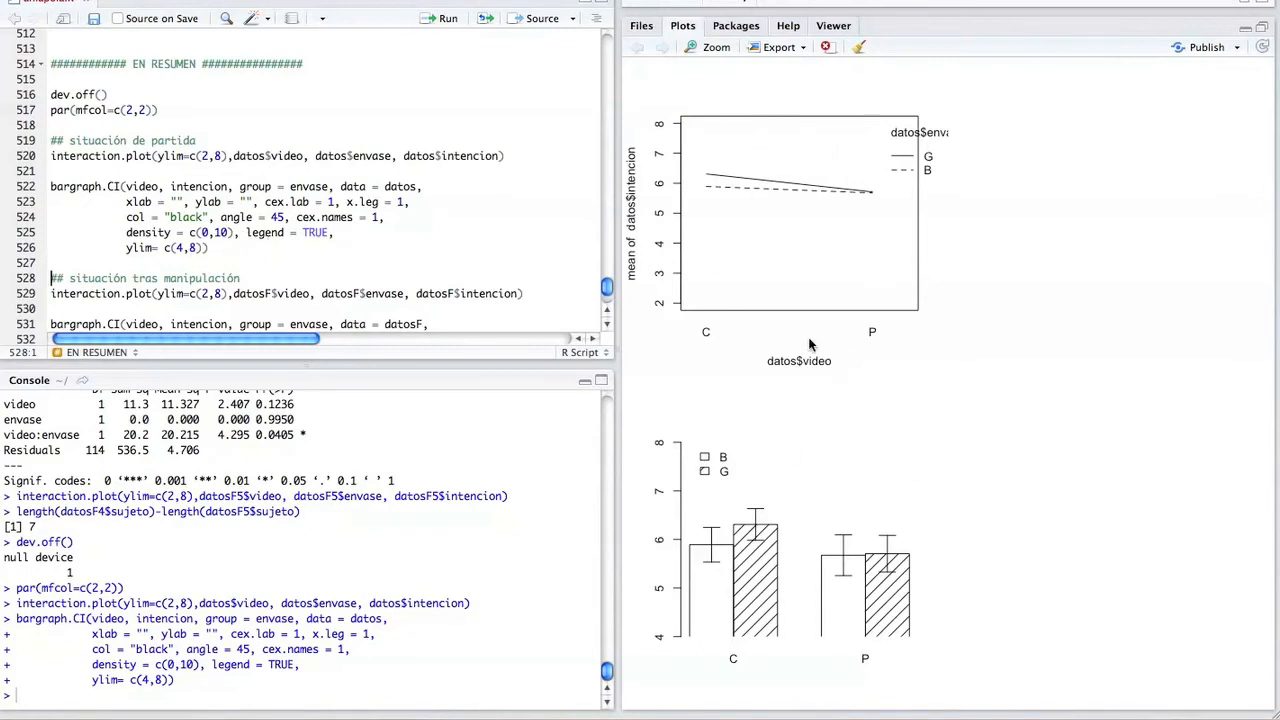
{"action": "mouse_move", "coordinate": [757, 301]}
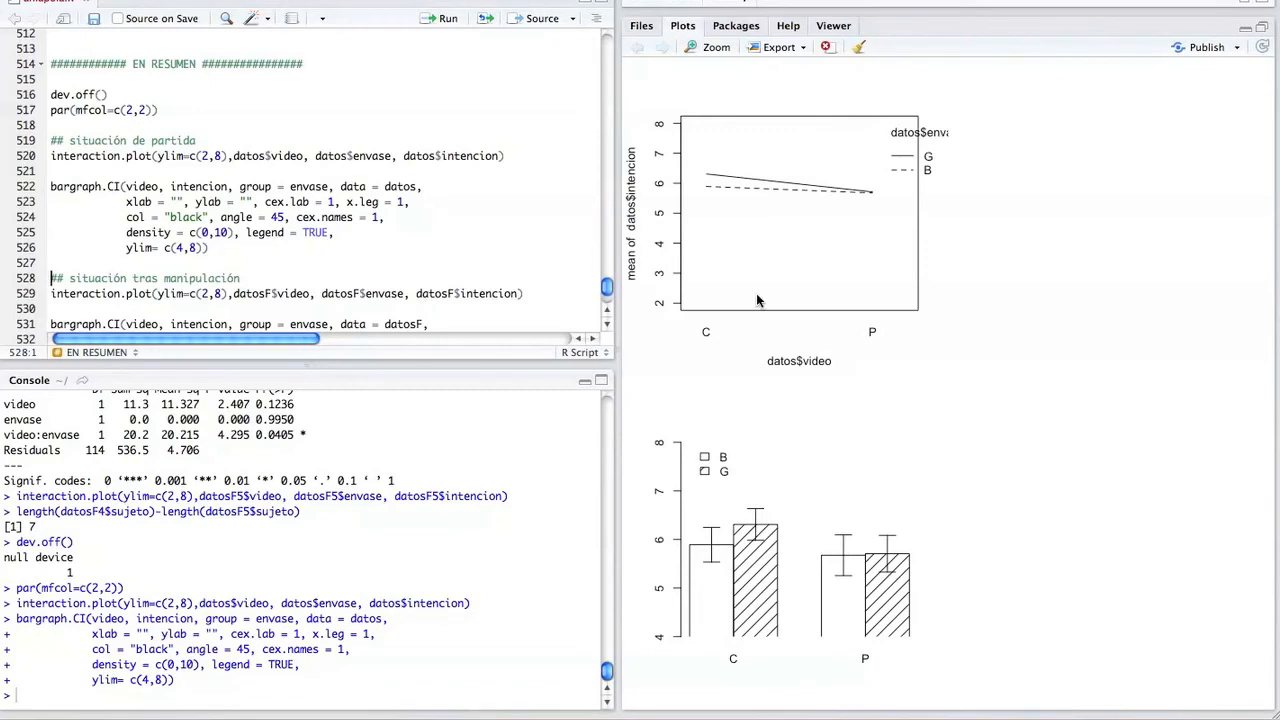